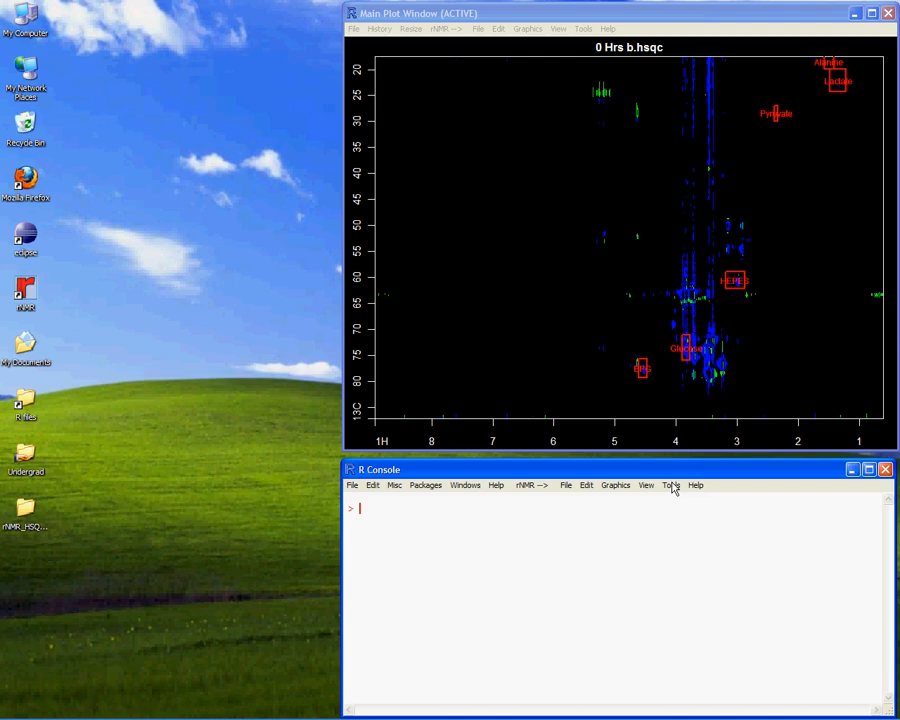
Step: Open the roi() ROI editing panel from the Tools menu for the 0 Hrs b HSQC spectrum
{"action": "left_click", "coordinate": [668, 485]}
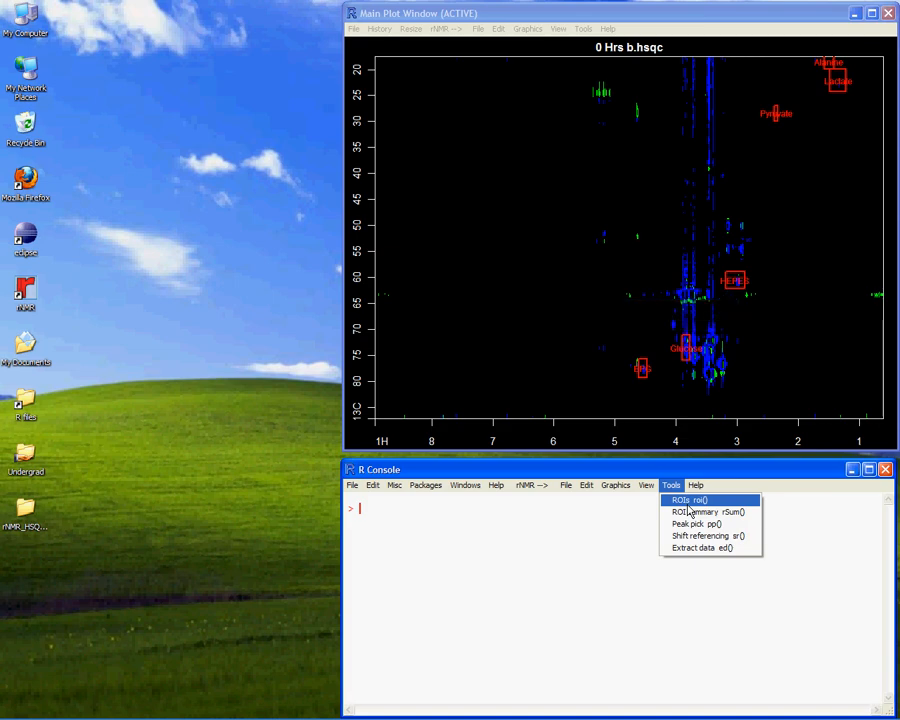
{"action": "left_click", "coordinate": [688, 500]}
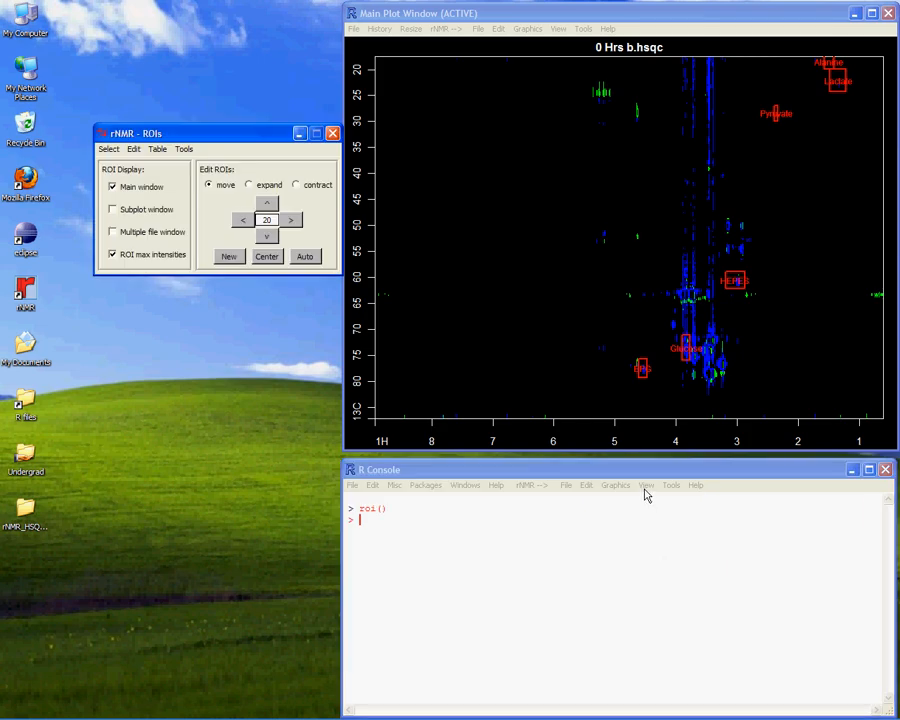
Step: Add HEPES.hsqc as an overlay spectrum via ol() with red positive contours
{"action": "left_click", "coordinate": [646, 485]}
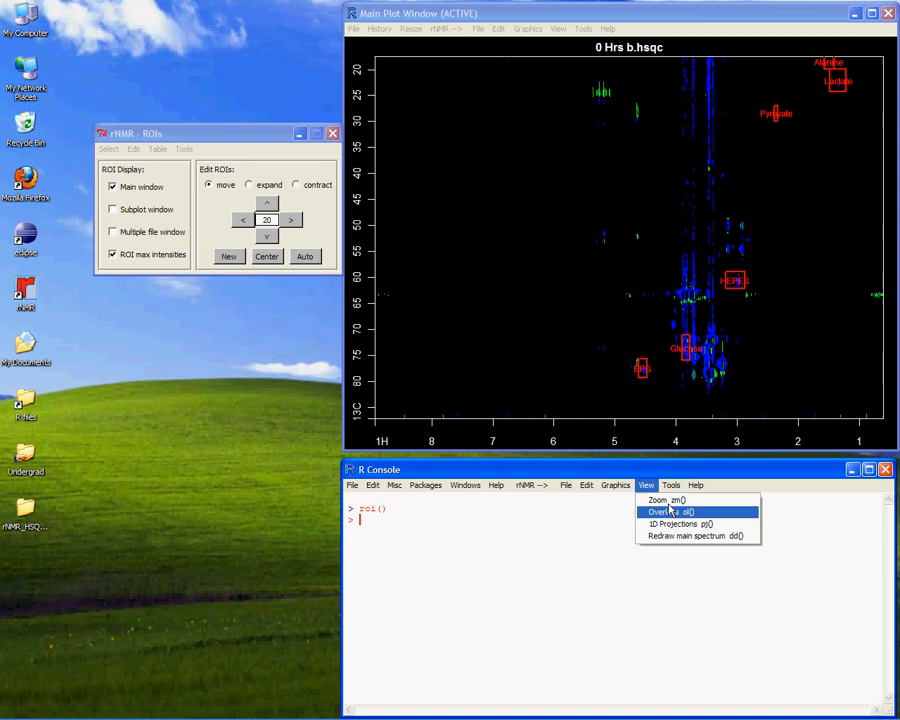
{"action": "left_click", "coordinate": [672, 511]}
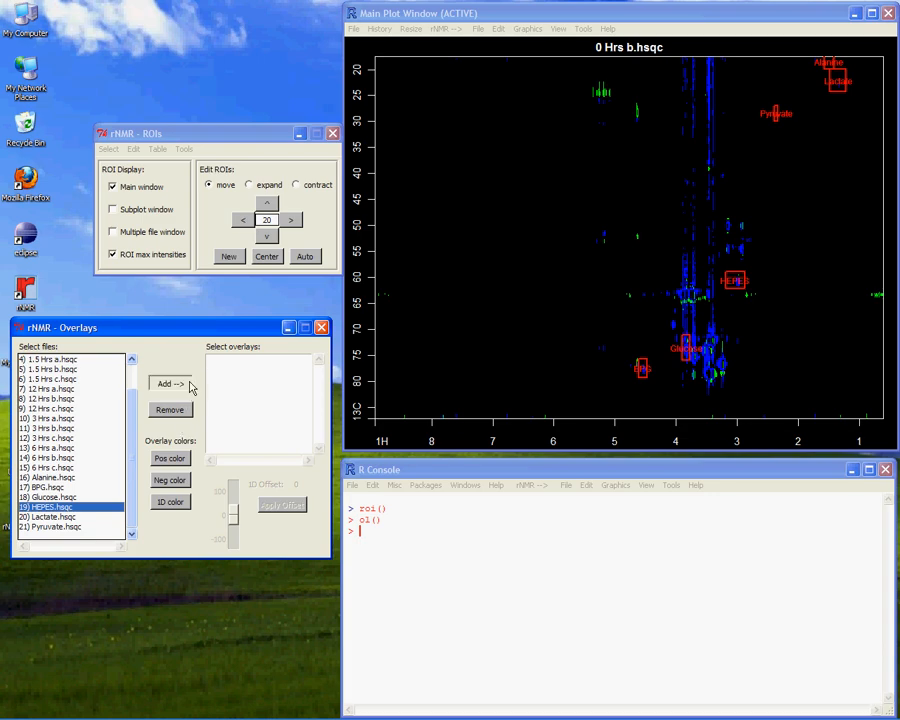
{"action": "left_click", "coordinate": [170, 383]}
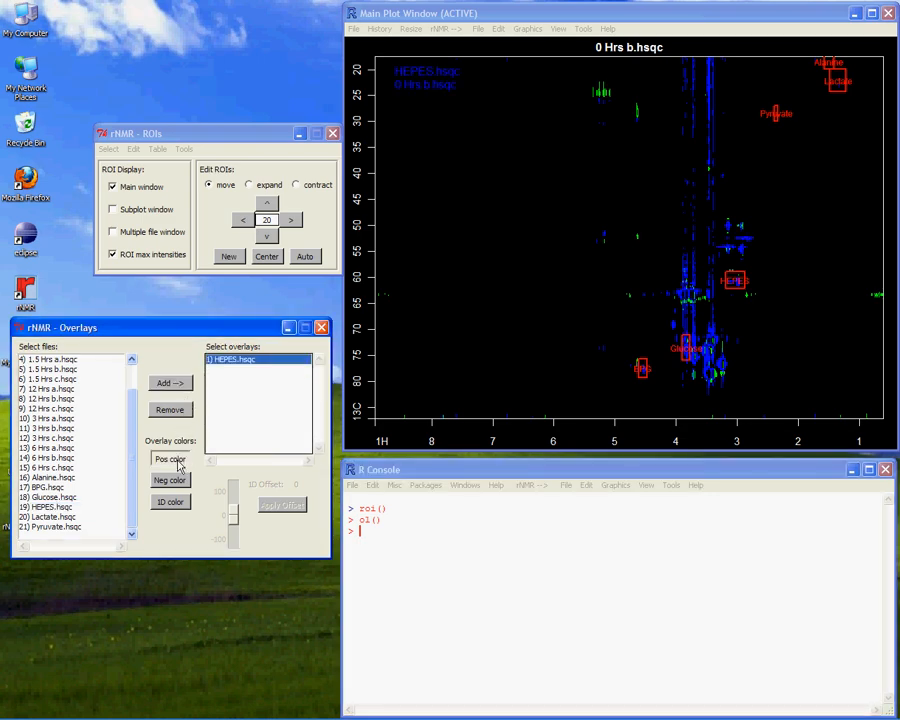
{"action": "left_click", "coordinate": [169, 459]}
{"action": "type", "text": "zz()"}
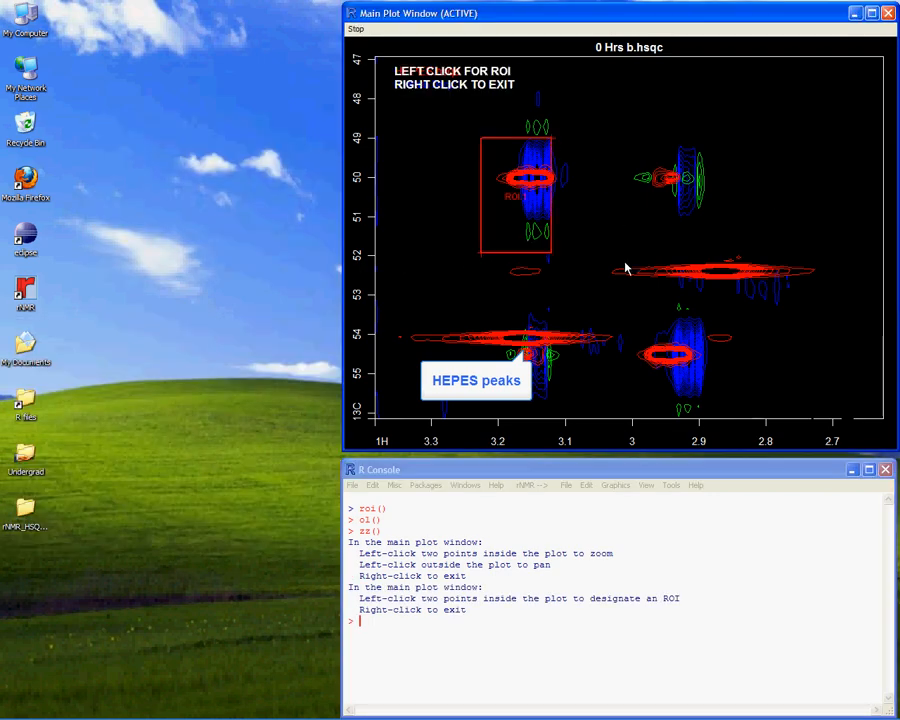
Step: Mark an ROI around a HEPES peak, expand the ROI boxes, and enable the multiple-file grid
{"action": "left_click", "coordinate": [715, 257]}
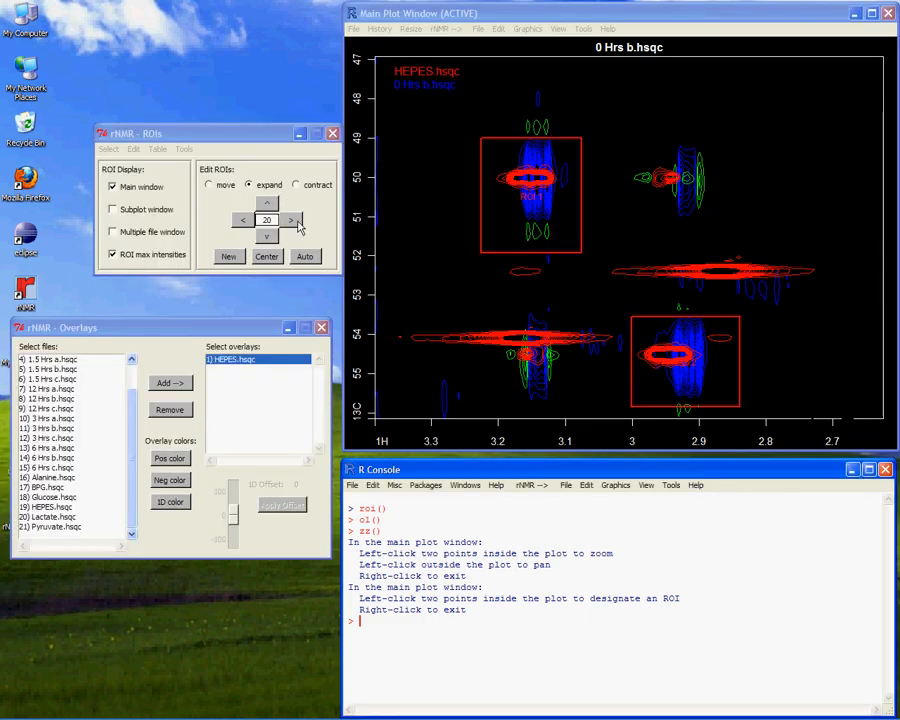
{"action": "left_click", "coordinate": [296, 184]}
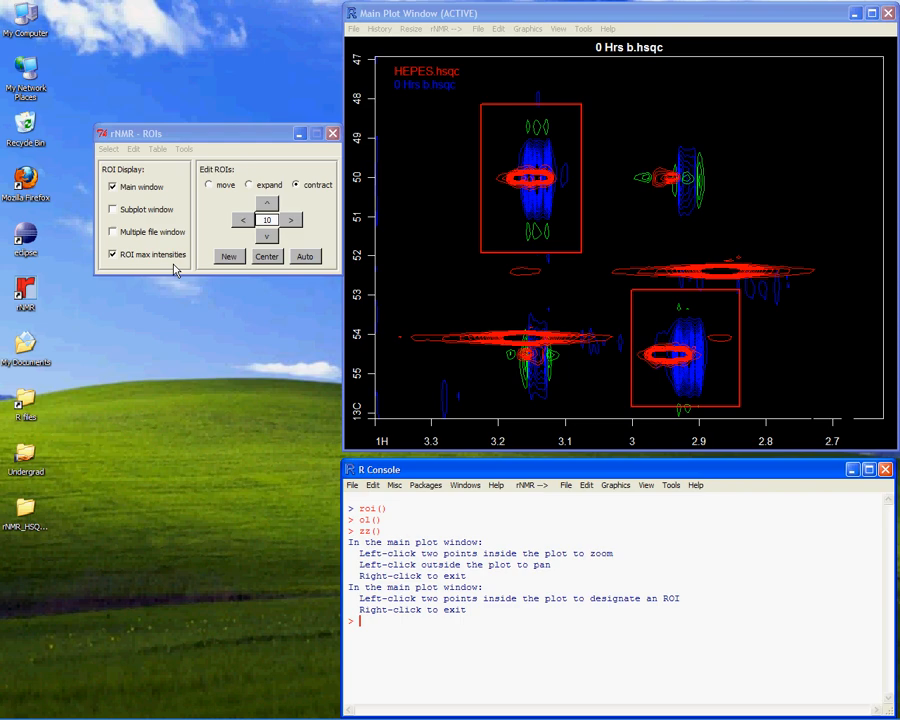
{"action": "left_click", "coordinate": [113, 231]}
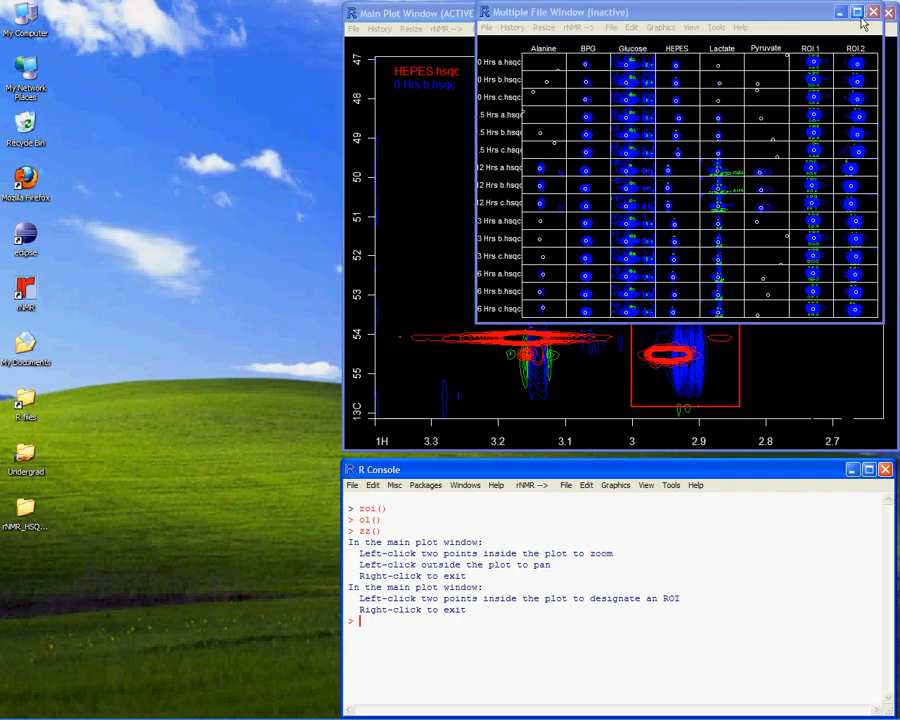
Step: Maximize the Multiple File Window to inspect all metabolite and HEPES ROI columns
{"action": "left_click", "coordinate": [857, 12]}
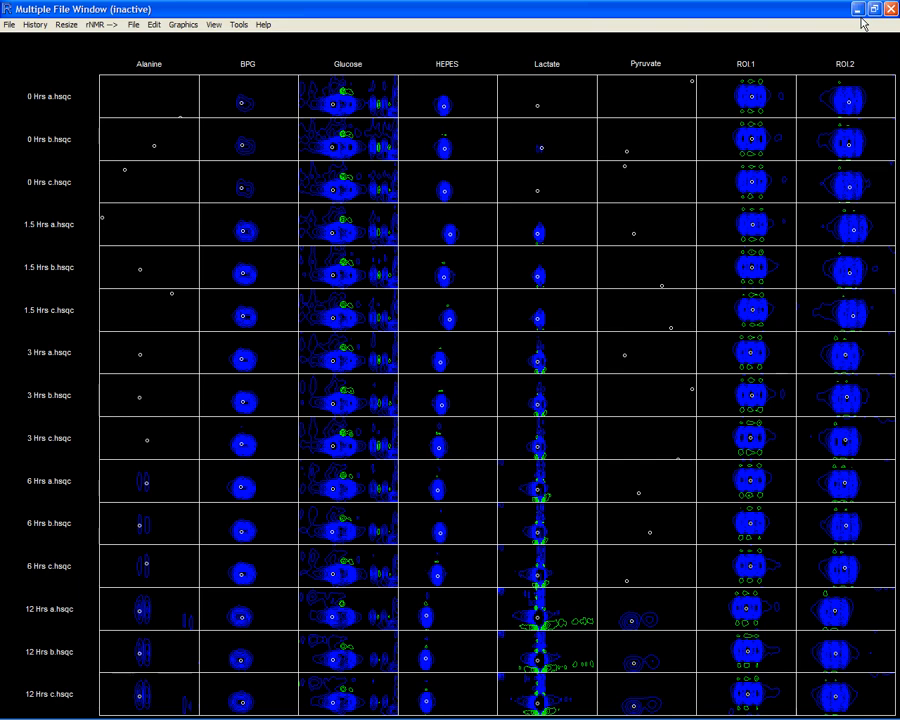
{"action": "mouse_move", "coordinate": [157, 97]}
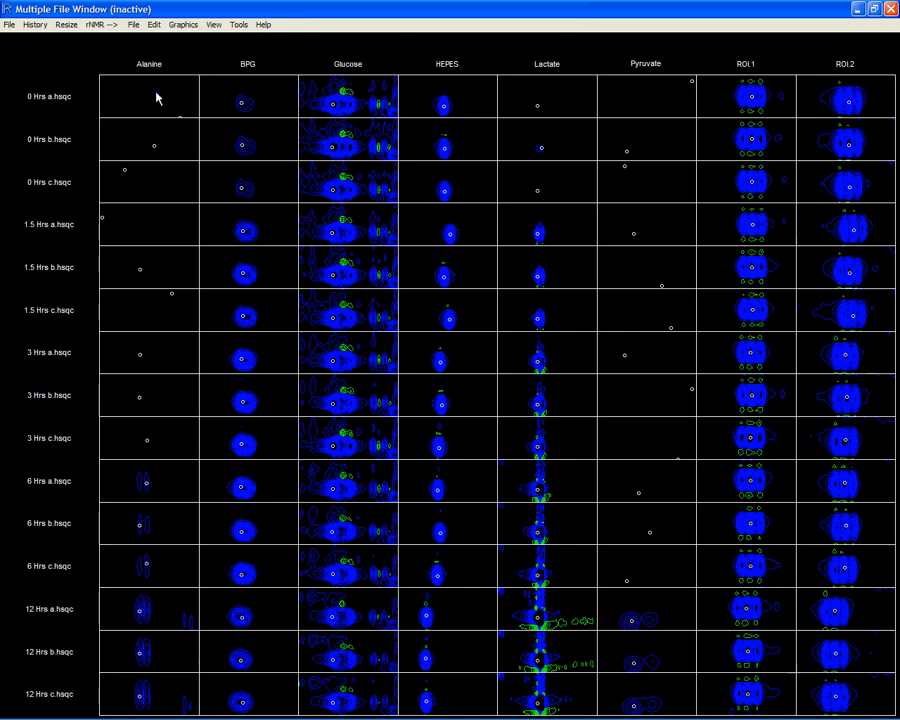
{"action": "mouse_move", "coordinate": [170, 280]}
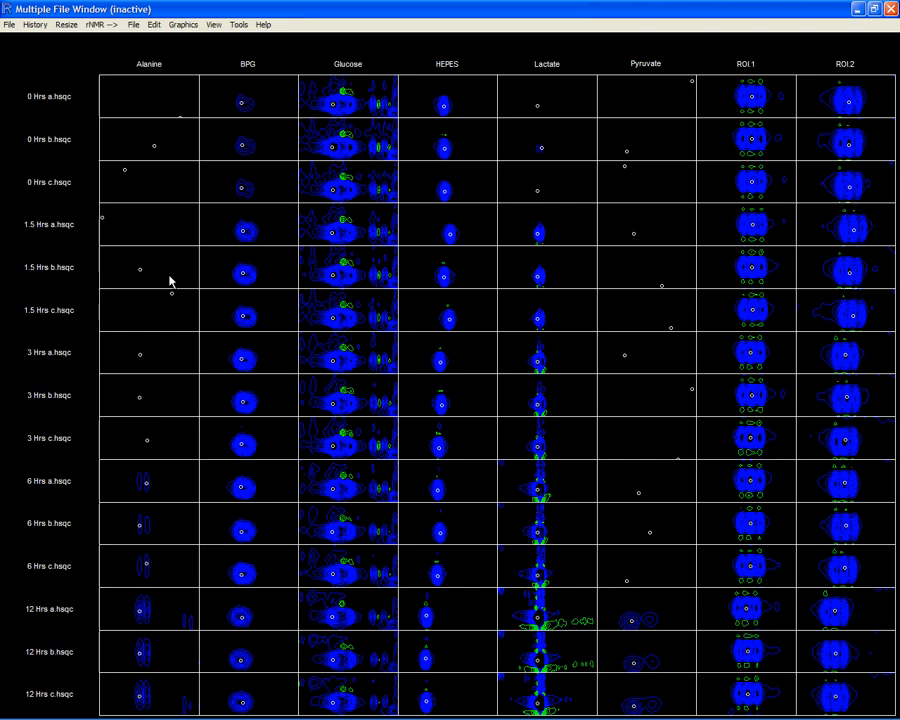
{"action": "mouse_move", "coordinate": [174, 690]}
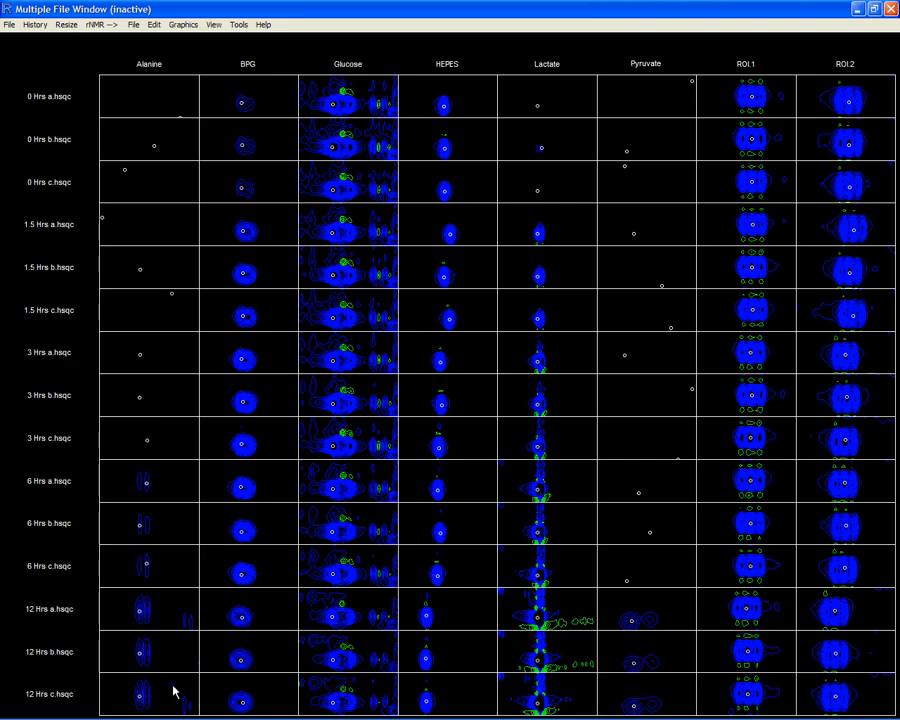
{"action": "mouse_move", "coordinate": [448, 164]}
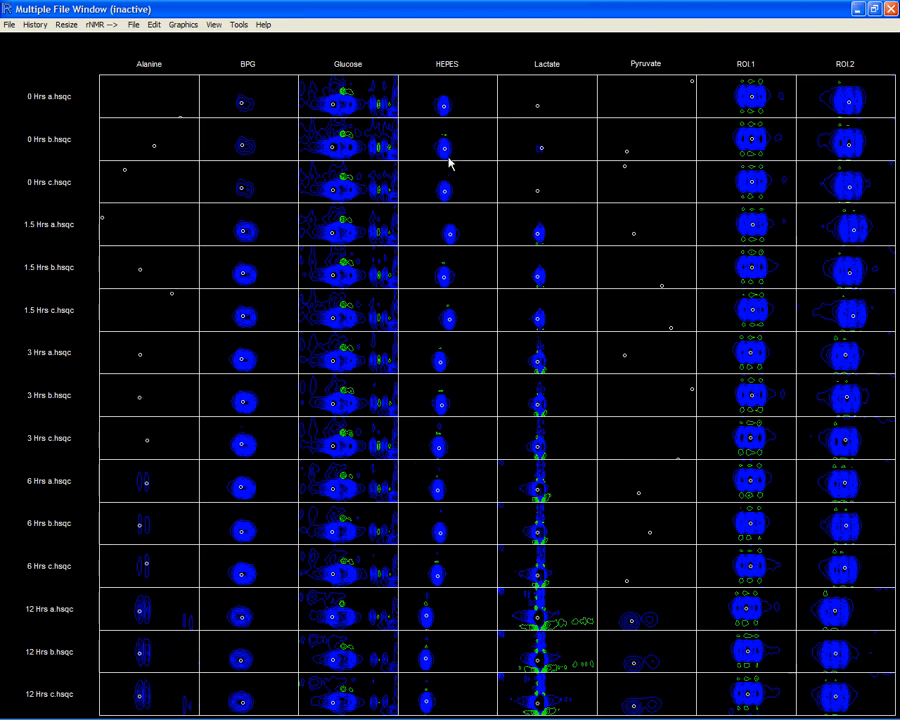
{"action": "mouse_move", "coordinate": [448, 358]}
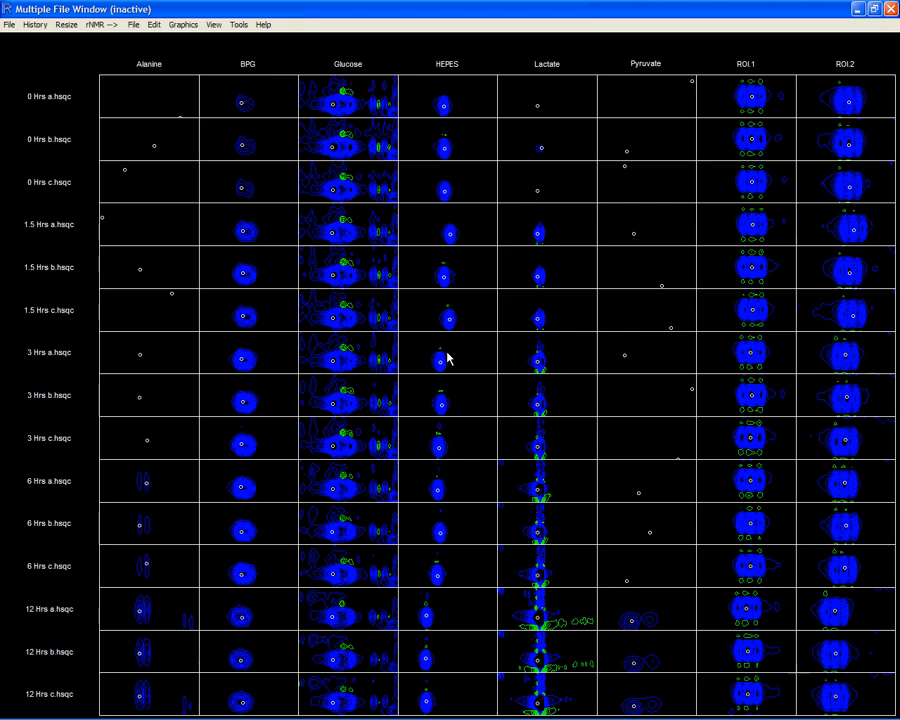
{"action": "mouse_move", "coordinate": [415, 575]}
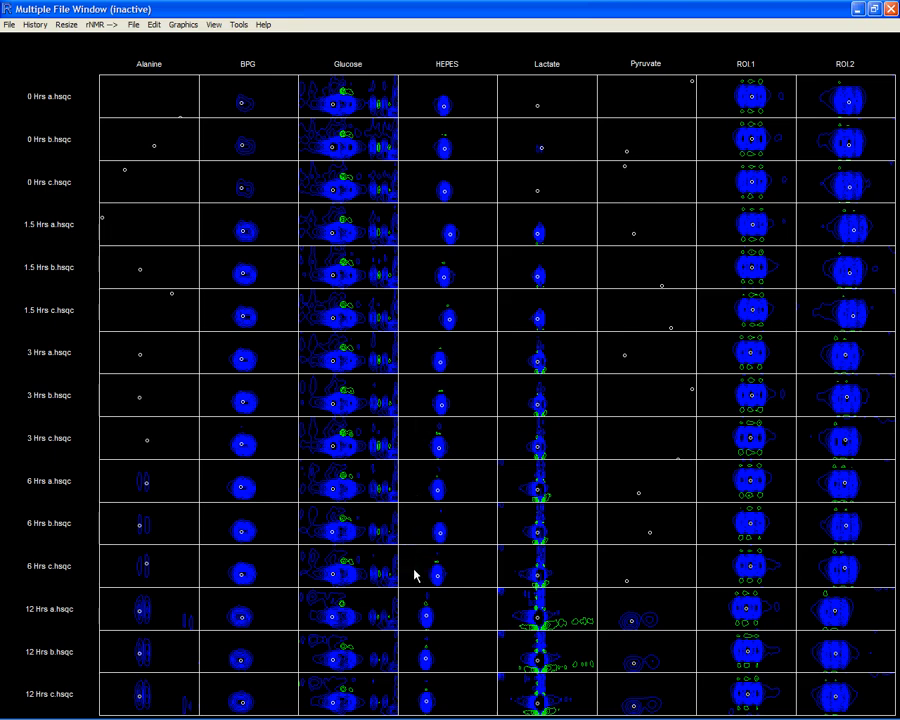
{"action": "mouse_move", "coordinate": [413, 704]}
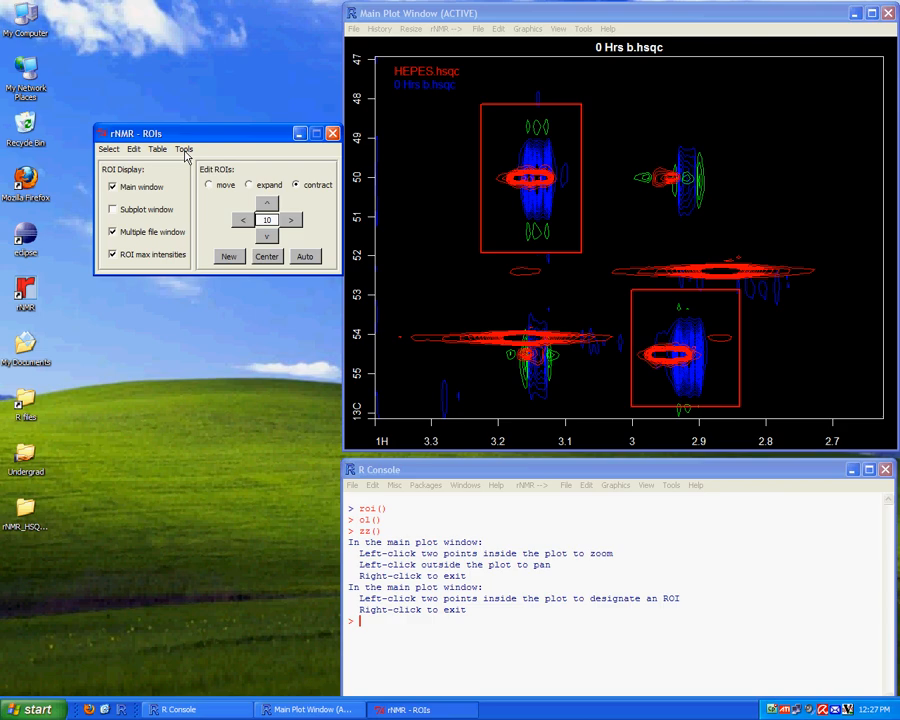
Step: Run rSum() summarizing ROIs by maximum intensity with HEPES as internal standard
{"action": "left_click", "coordinate": [183, 149]}
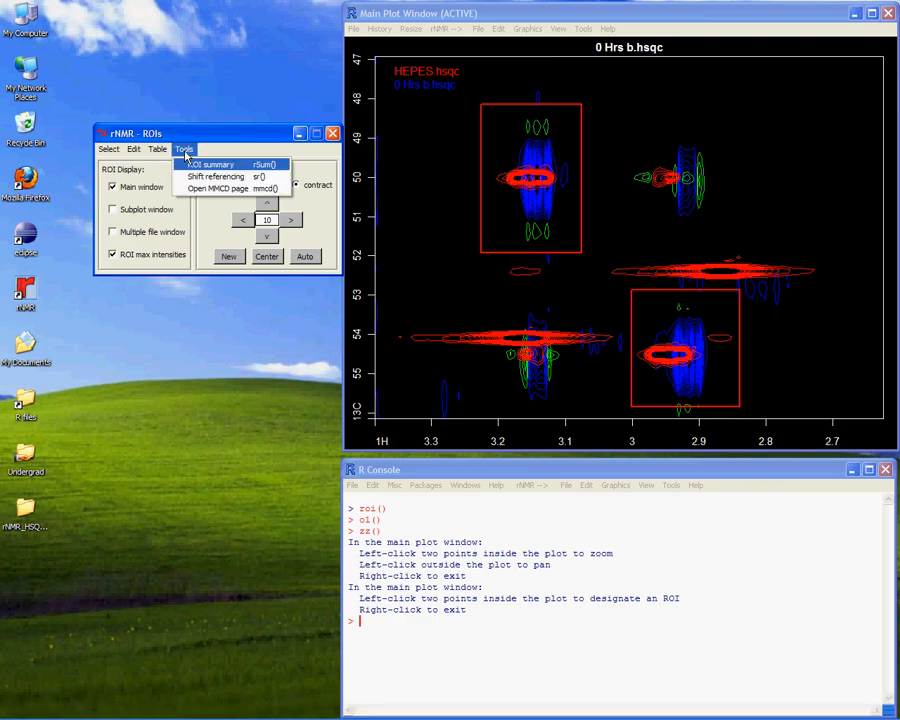
{"action": "left_click", "coordinate": [210, 164]}
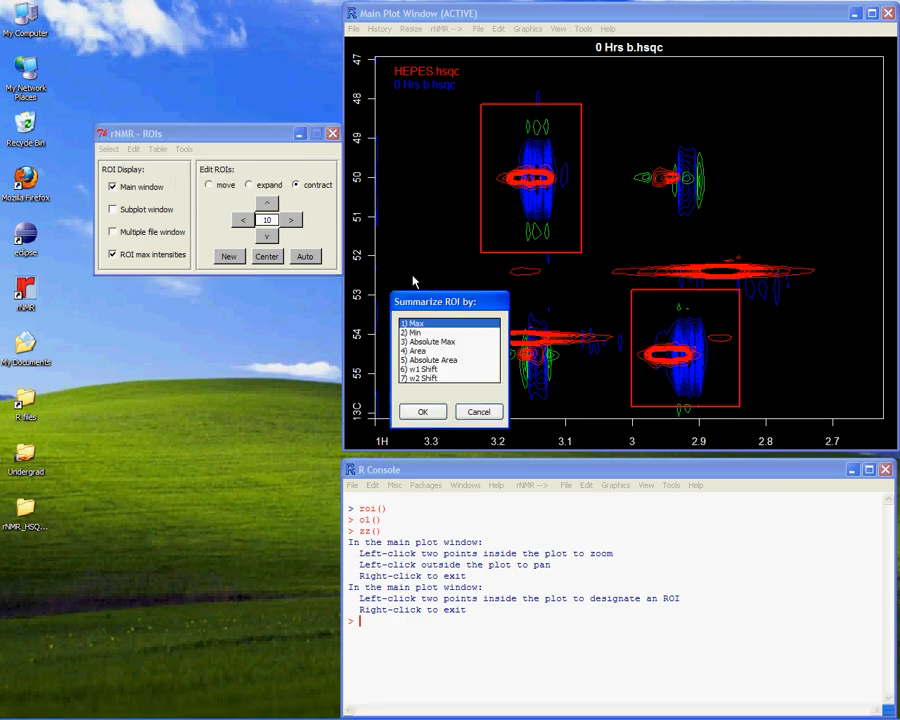
{"action": "left_click", "coordinate": [421, 411]}
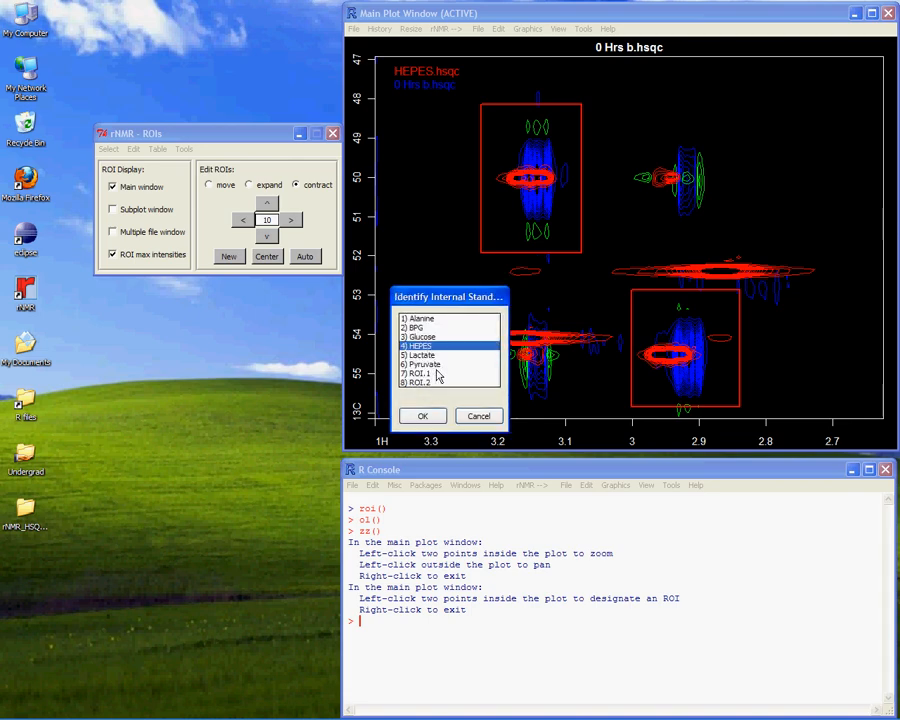
{"action": "left_click", "coordinate": [421, 415]}
{"action": "type", "text": "ol()"}
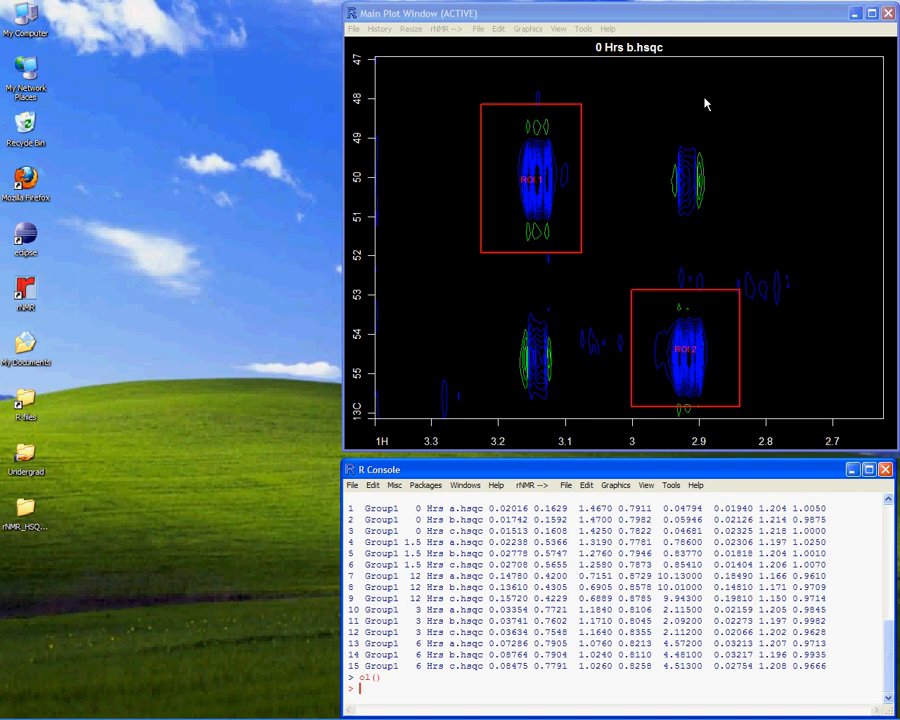
Step: Open Plot Settings, then pick peaks in the 0 Hrs b spectrum with pw()
{"action": "left_click", "coordinate": [615, 485]}
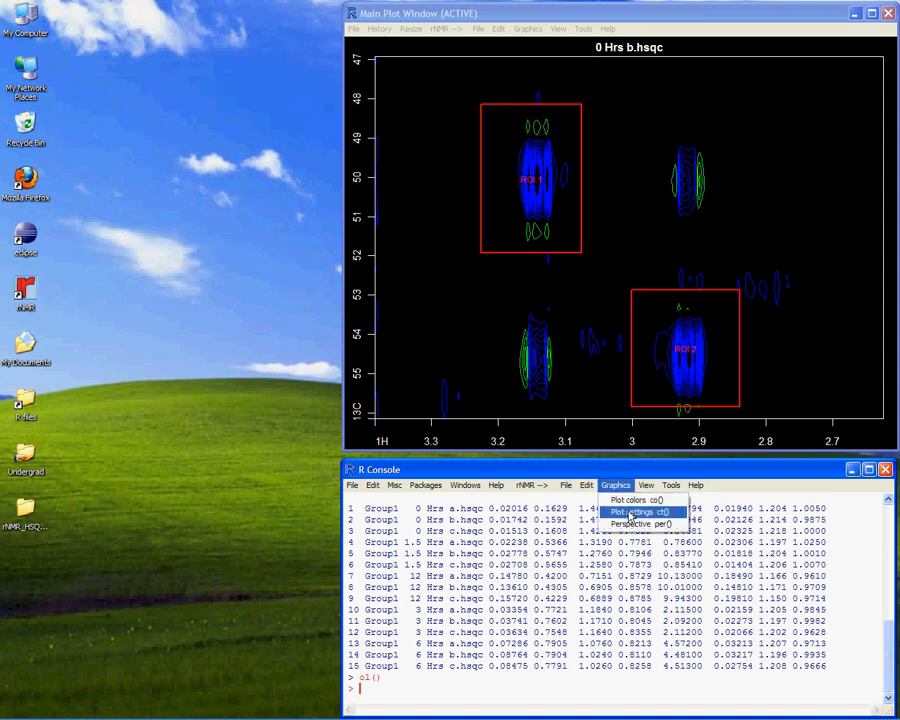
{"action": "left_click", "coordinate": [632, 511]}
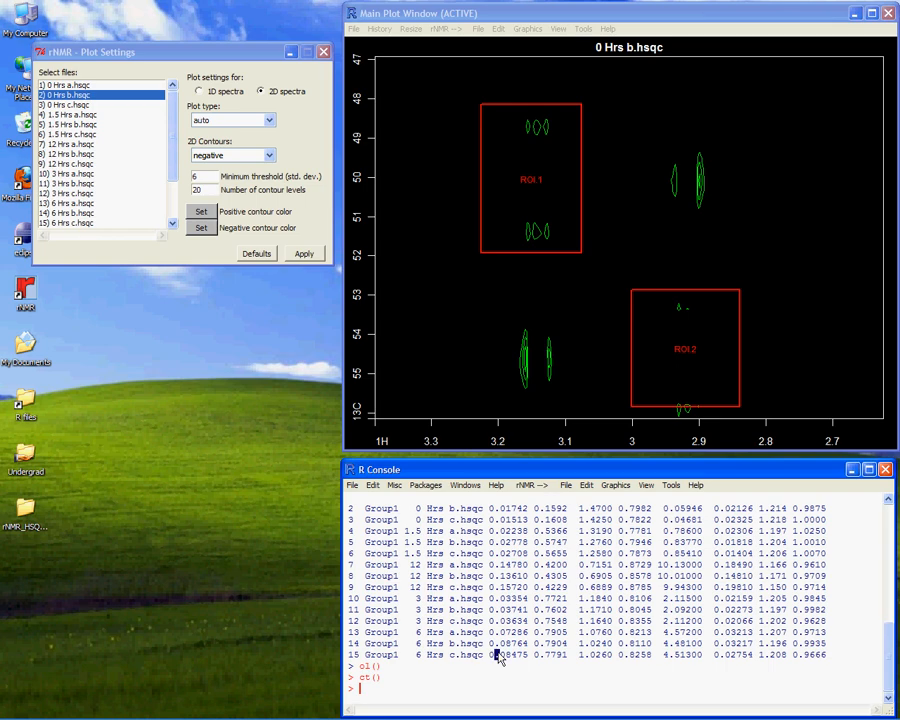
{"action": "type", "text": "pw("}
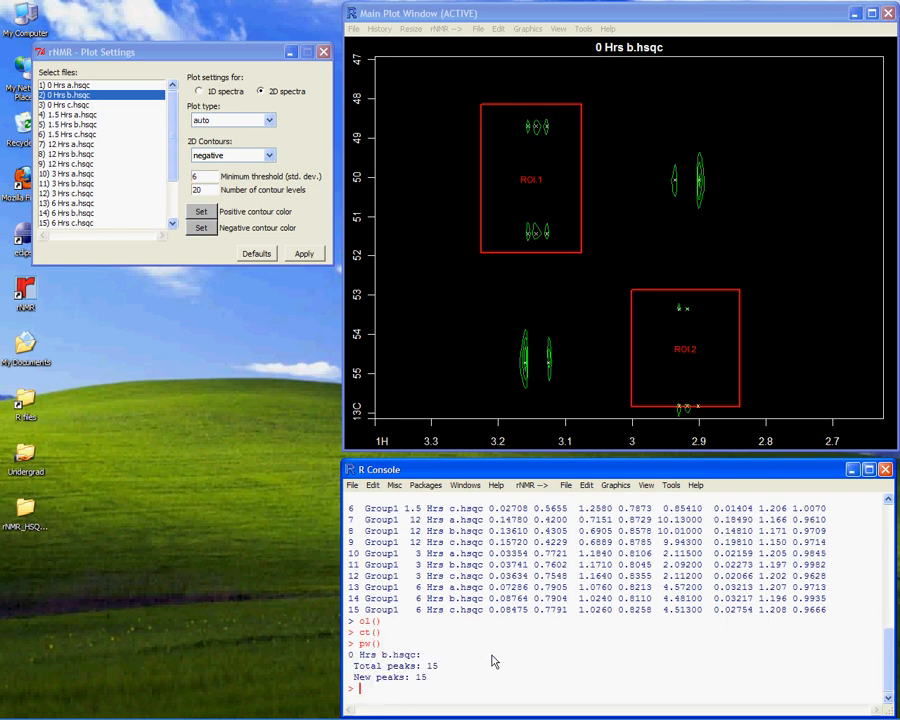
{"action": "left_click", "coordinate": [231, 155]}
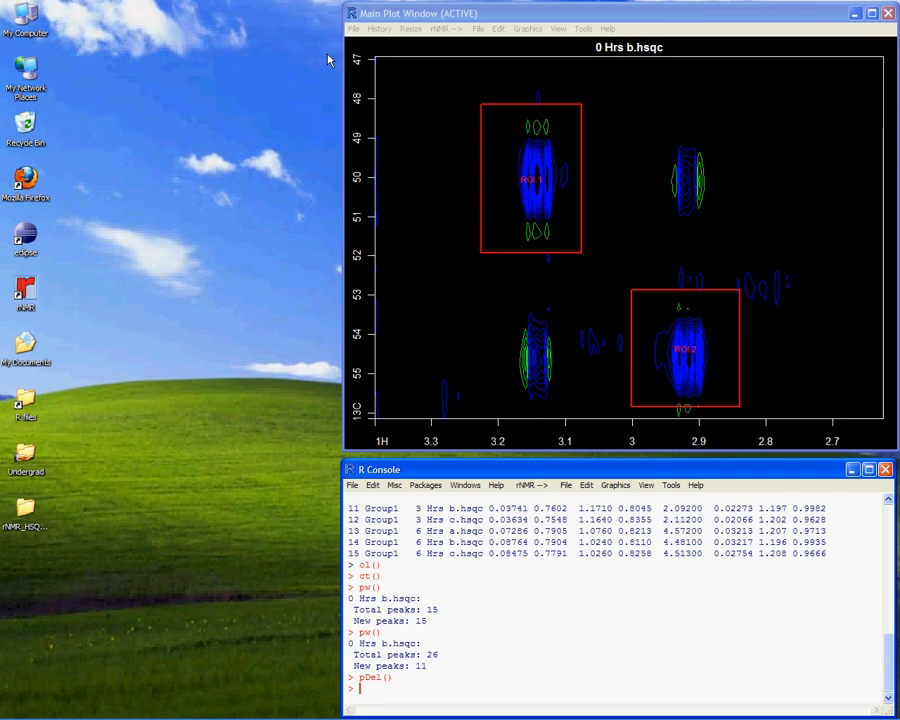
{"action": "mouse_move", "coordinate": [647, 291]}
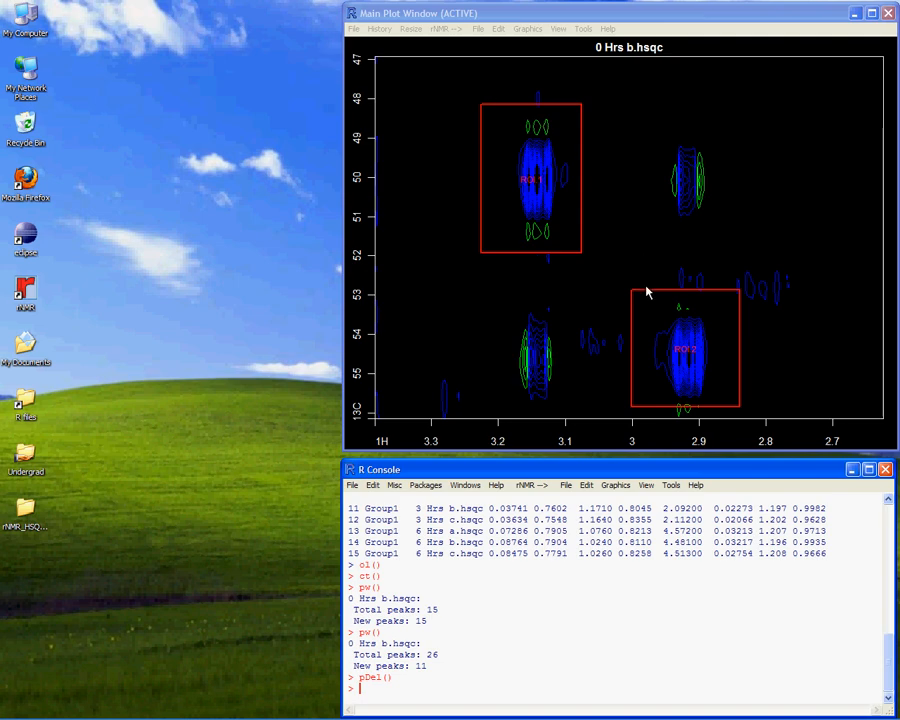
Step: Start sr() shift referencing of 0 Hrs b.hsqc with w1 at 40 ppm, then browse onward
{"action": "left_click", "coordinate": [671, 485]}
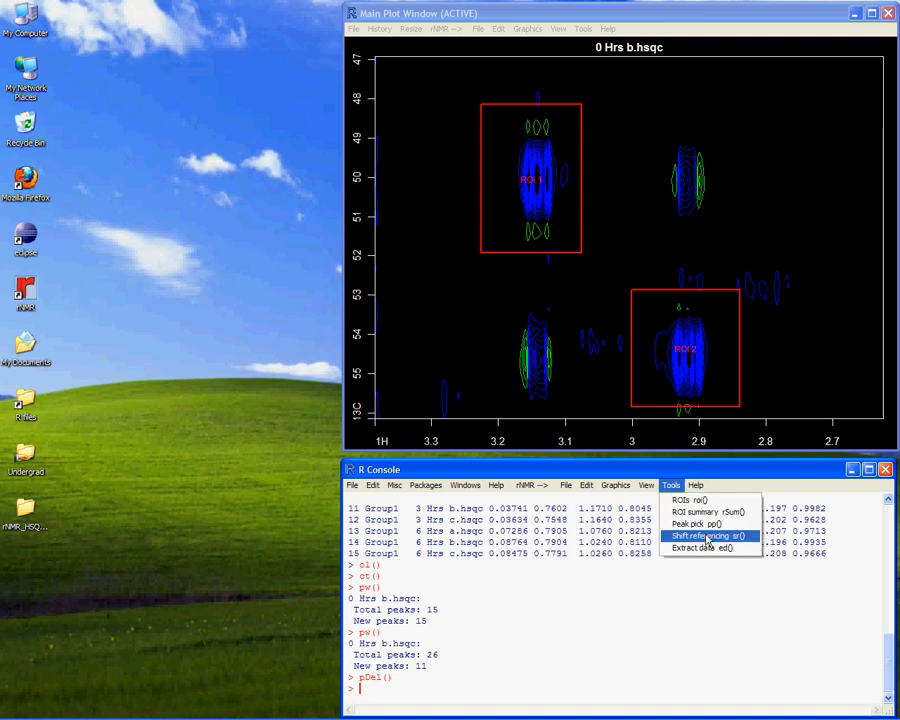
{"action": "left_click", "coordinate": [707, 536]}
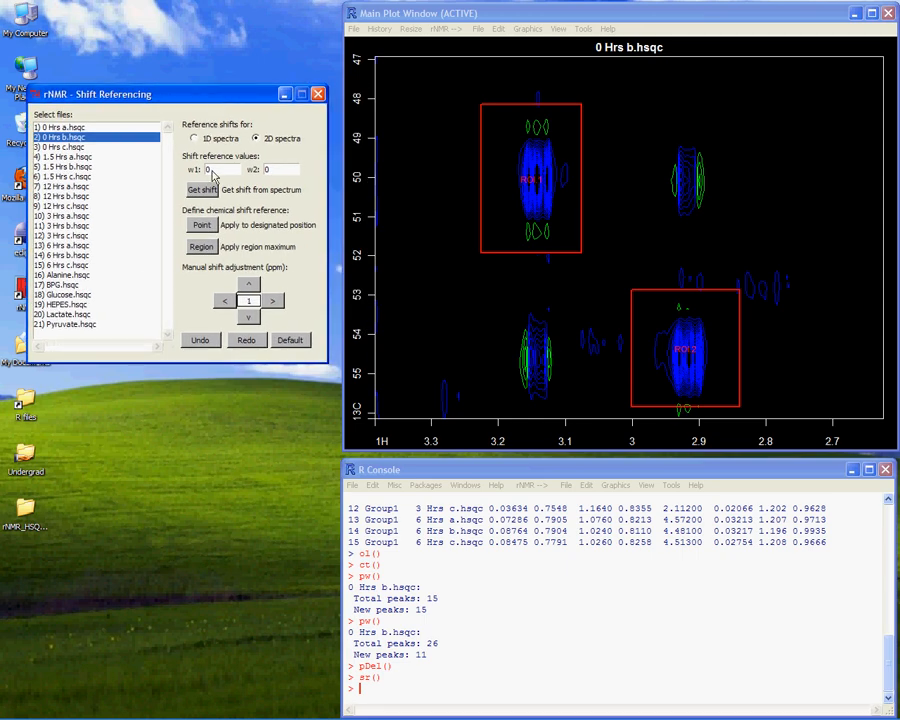
{"action": "type", "text": "40"}
{"action": "type", "text": "5"}
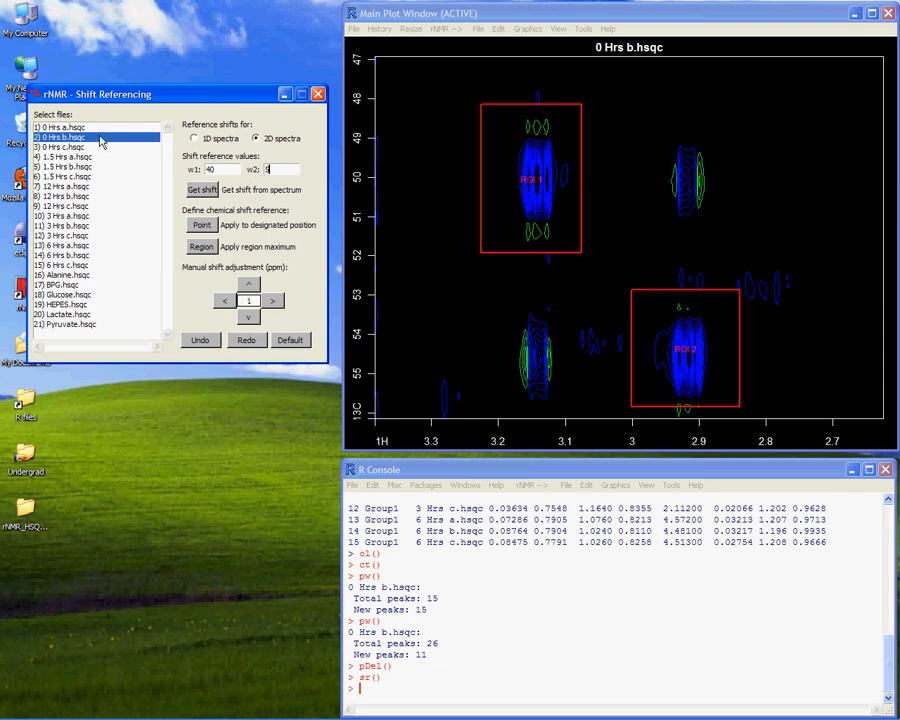
{"action": "left_click", "coordinate": [65, 127]}
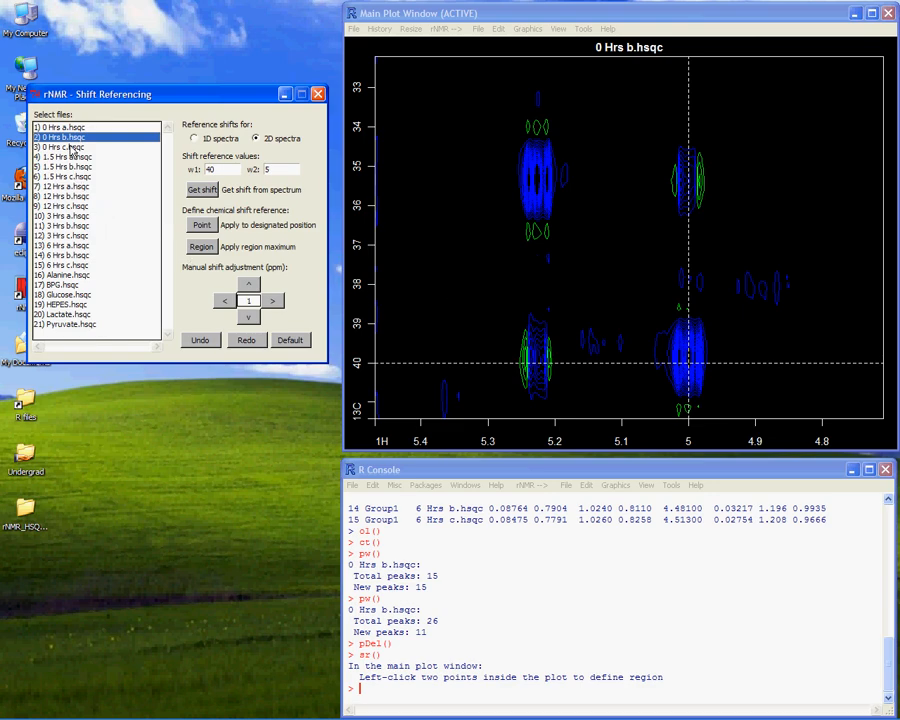
{"action": "left_click", "coordinate": [65, 157]}
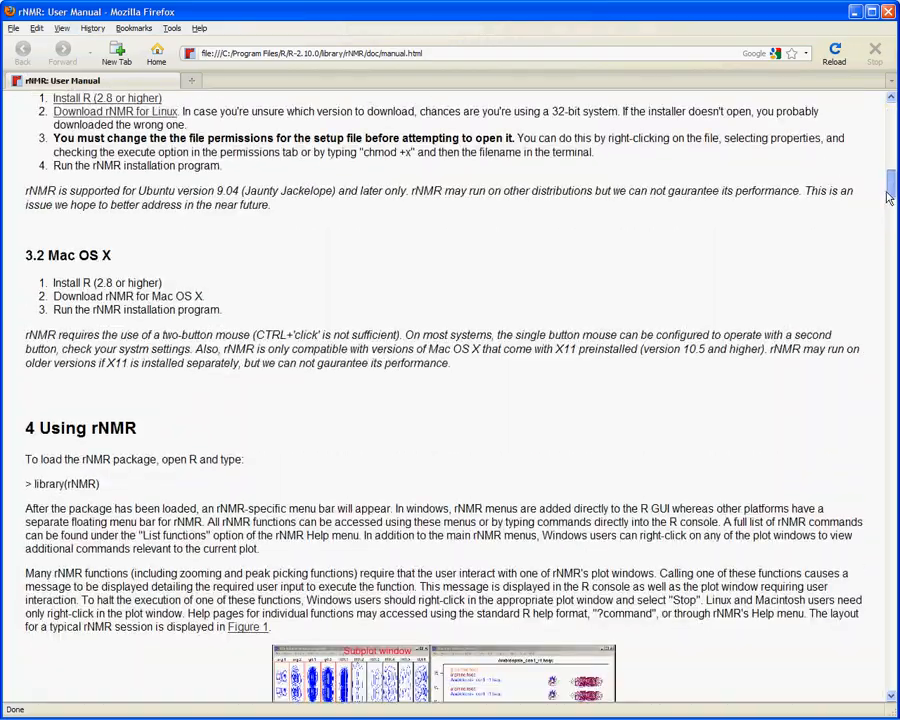
{"action": "scroll", "scroll_direction": "down", "scroll_amount": 3}
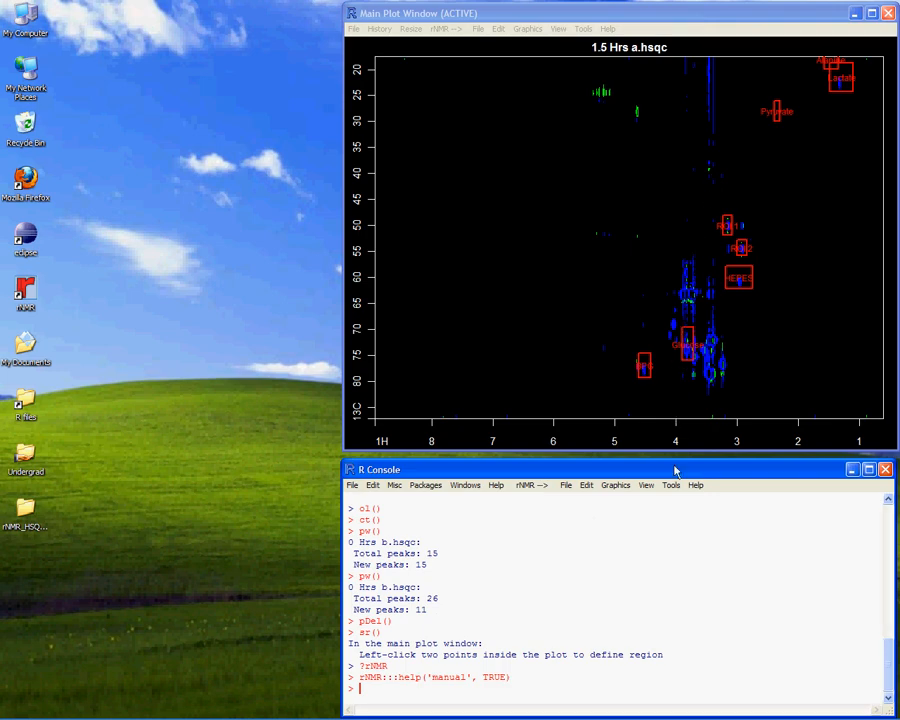
Step: Run pp() peak picking on files 1–6 over the entire chosen plot region
{"action": "left_click", "coordinate": [671, 485]}
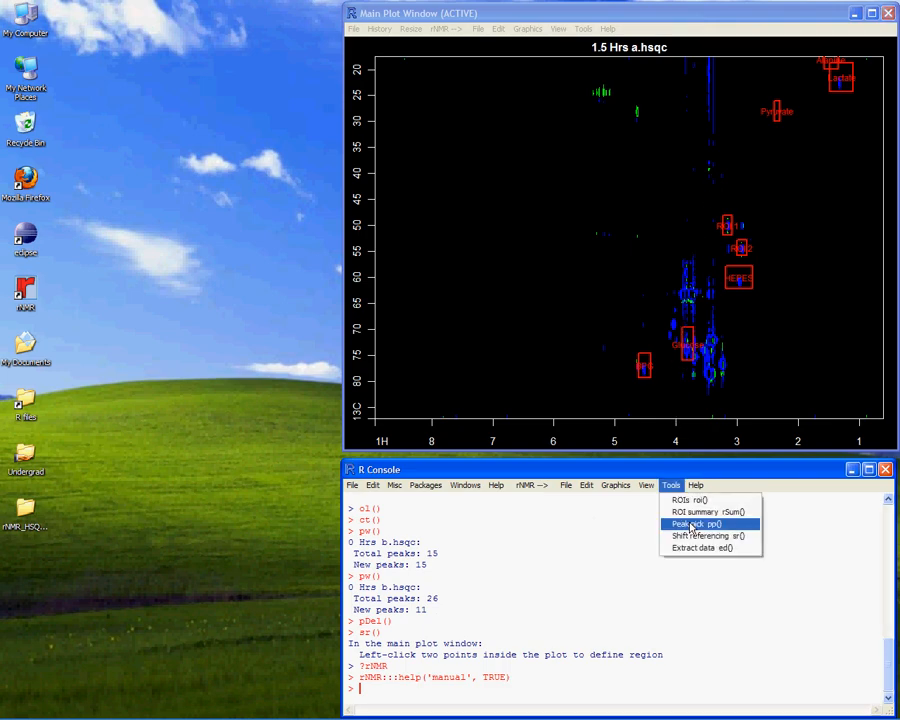
{"action": "left_click", "coordinate": [694, 523]}
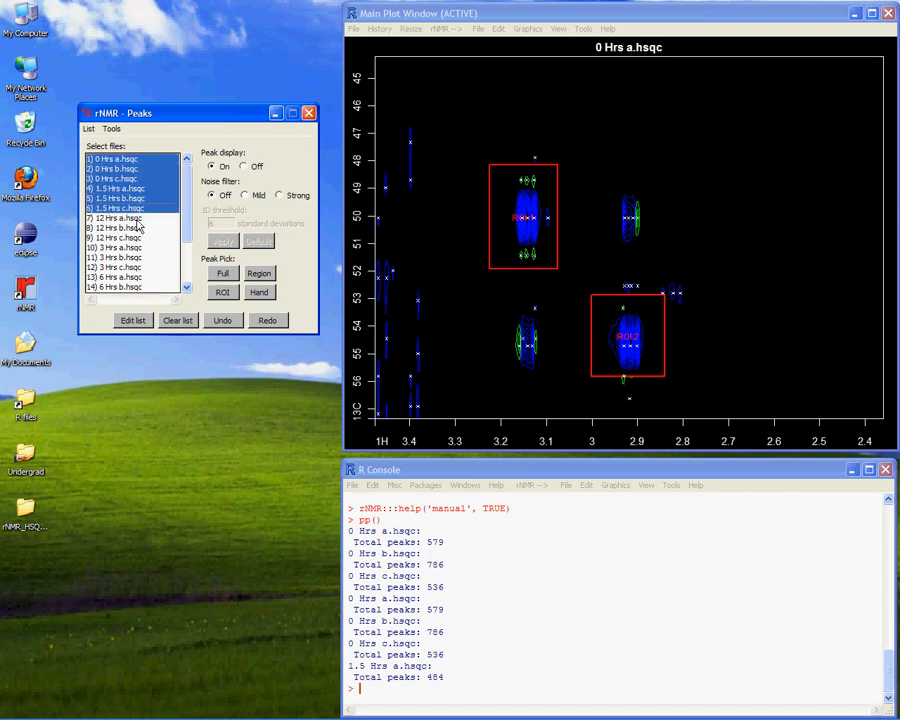
{"action": "left_click", "coordinate": [259, 273]}
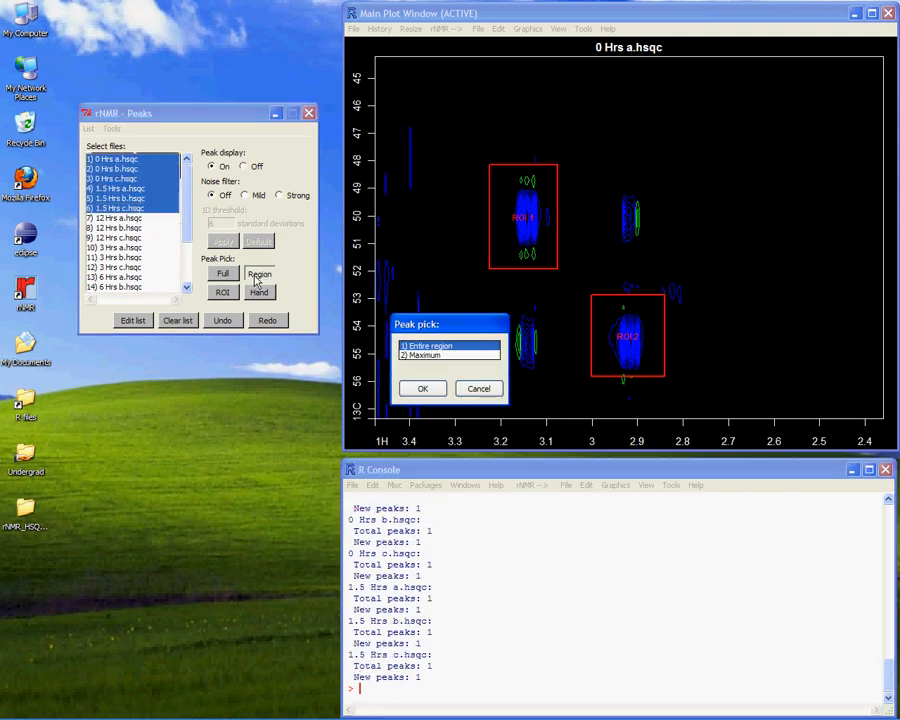
{"action": "left_click", "coordinate": [421, 388]}
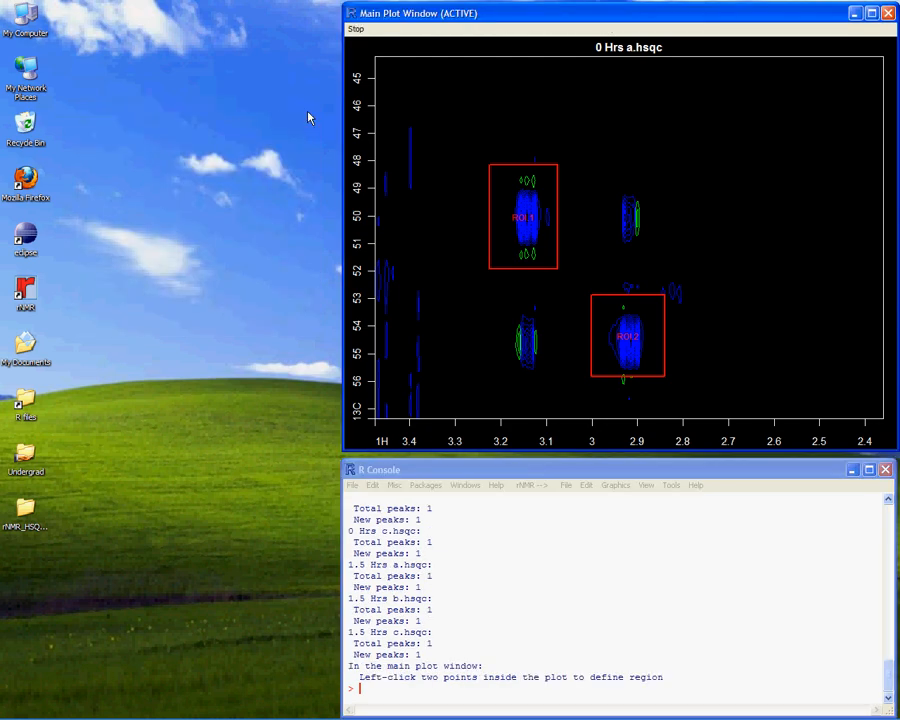
{"action": "mouse_move", "coordinate": [393, 197]}
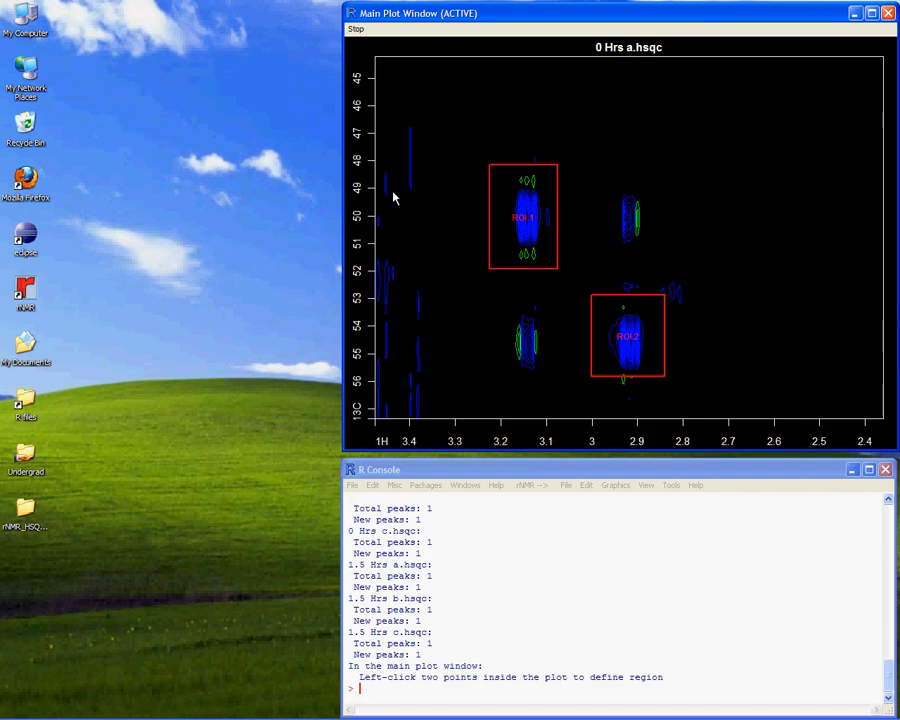
Step: Browse the installable R package list, then open the rNMR project website in Firefox
{"action": "left_click", "coordinate": [425, 485]}
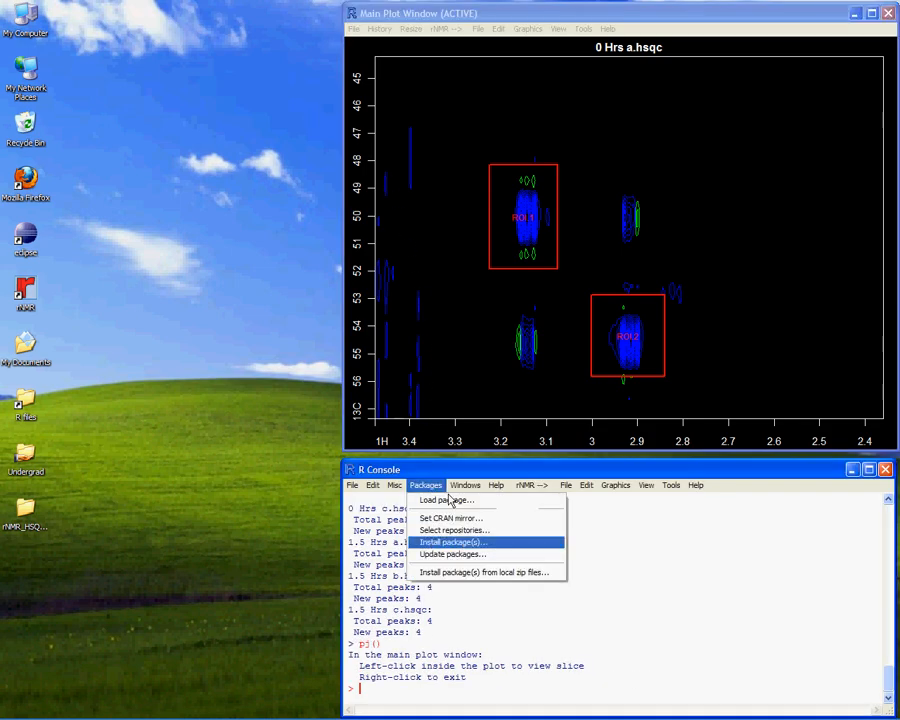
{"action": "left_click", "coordinate": [454, 542]}
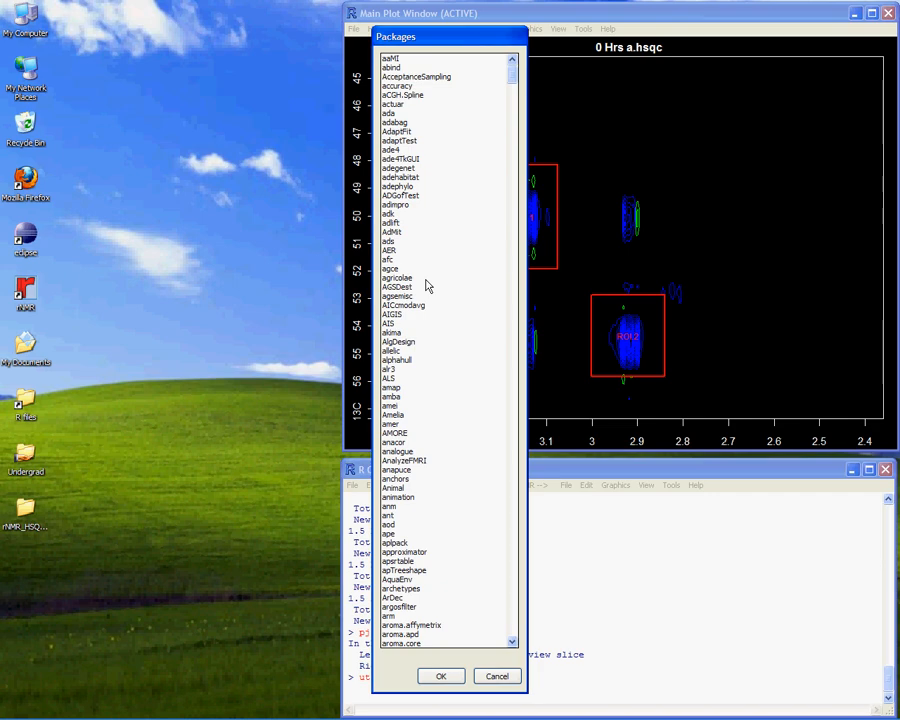
{"action": "scroll", "scroll_direction": "down", "scroll_amount": 3}
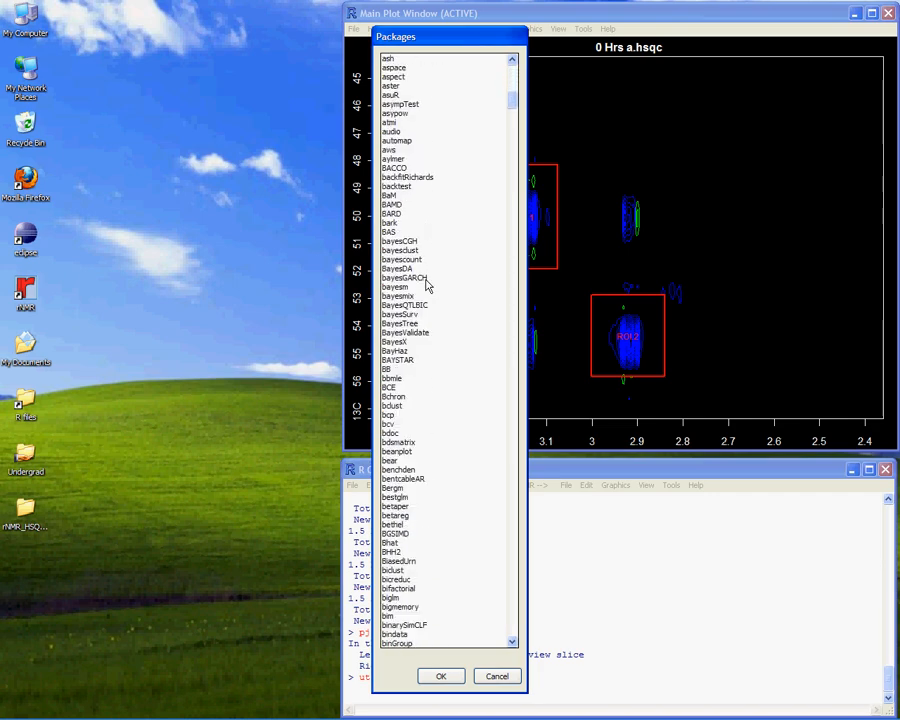
{"action": "scroll", "scroll_direction": "down", "scroll_amount": 3}
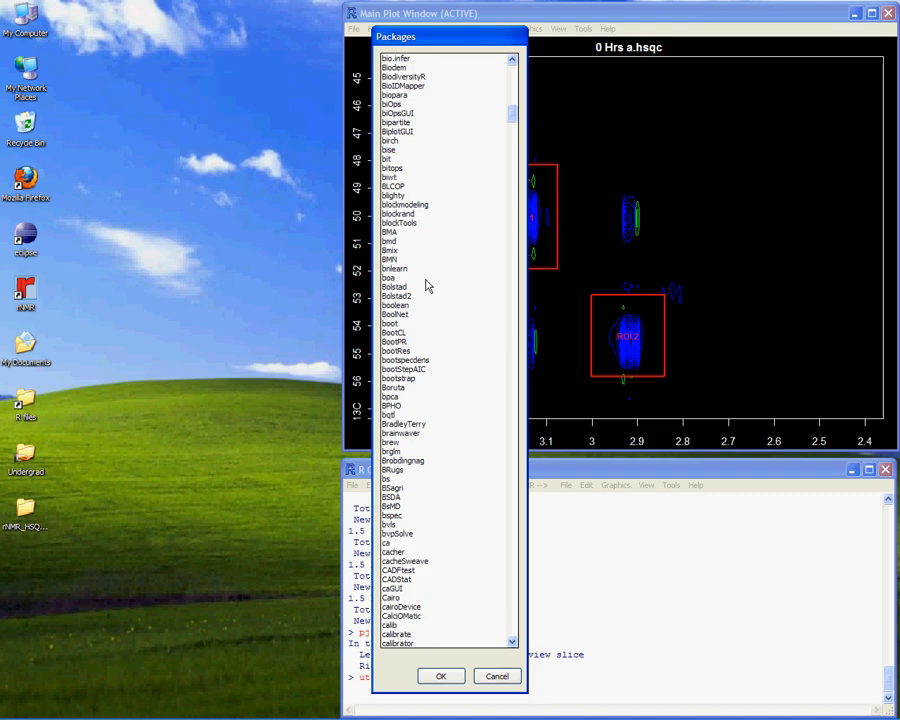
{"action": "left_click", "coordinate": [497, 676]}
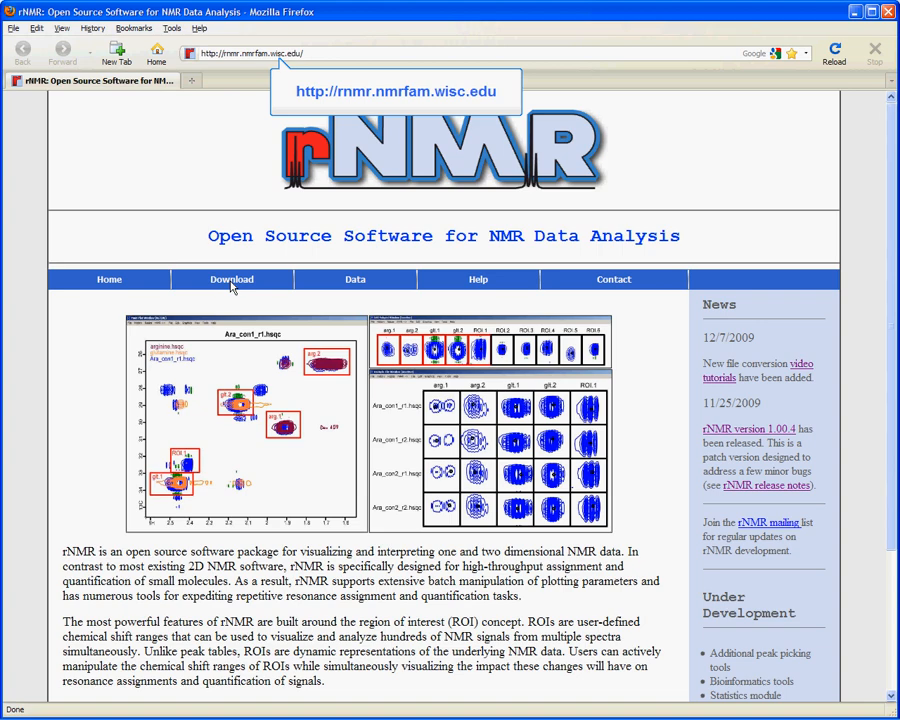
Step: Visit the rNMR site's Data and Help pages, ending on Contact Us
{"action": "left_click", "coordinate": [355, 263]}
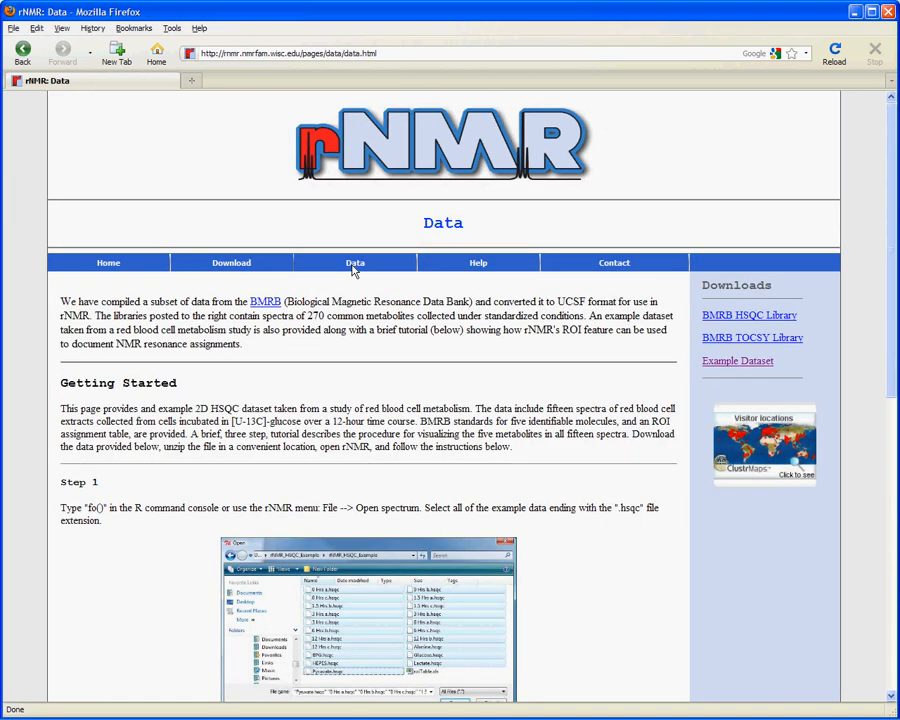
{"action": "left_click", "coordinate": [477, 262]}
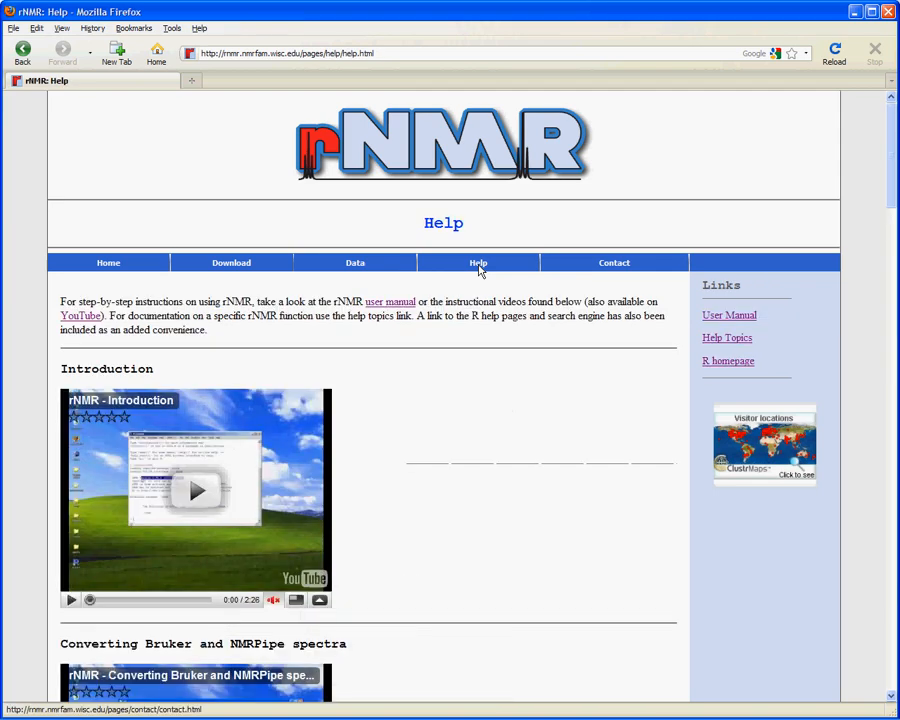
{"action": "left_click", "coordinate": [614, 262]}
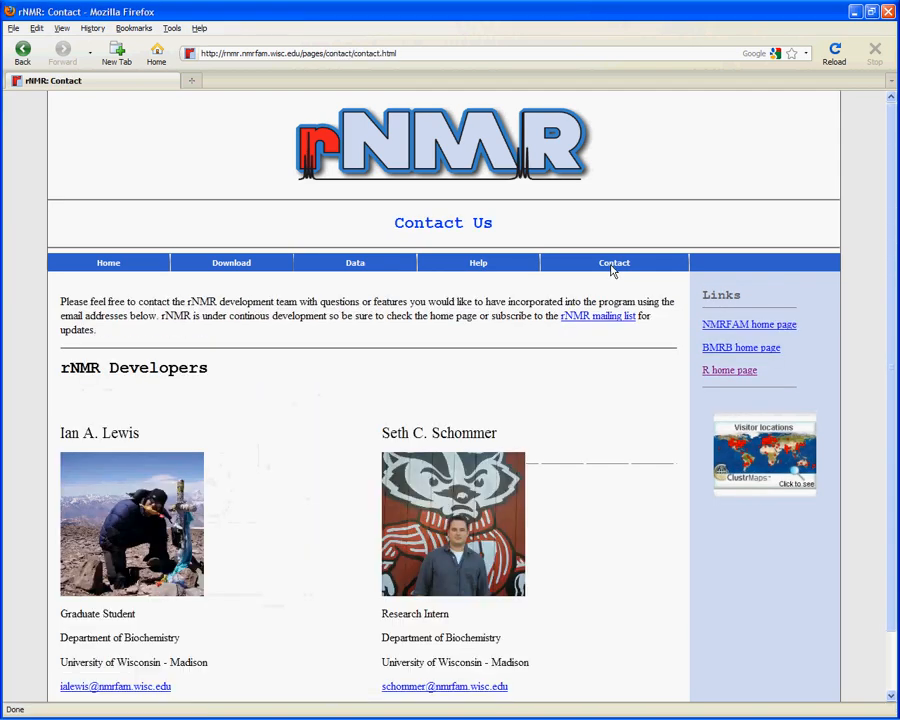